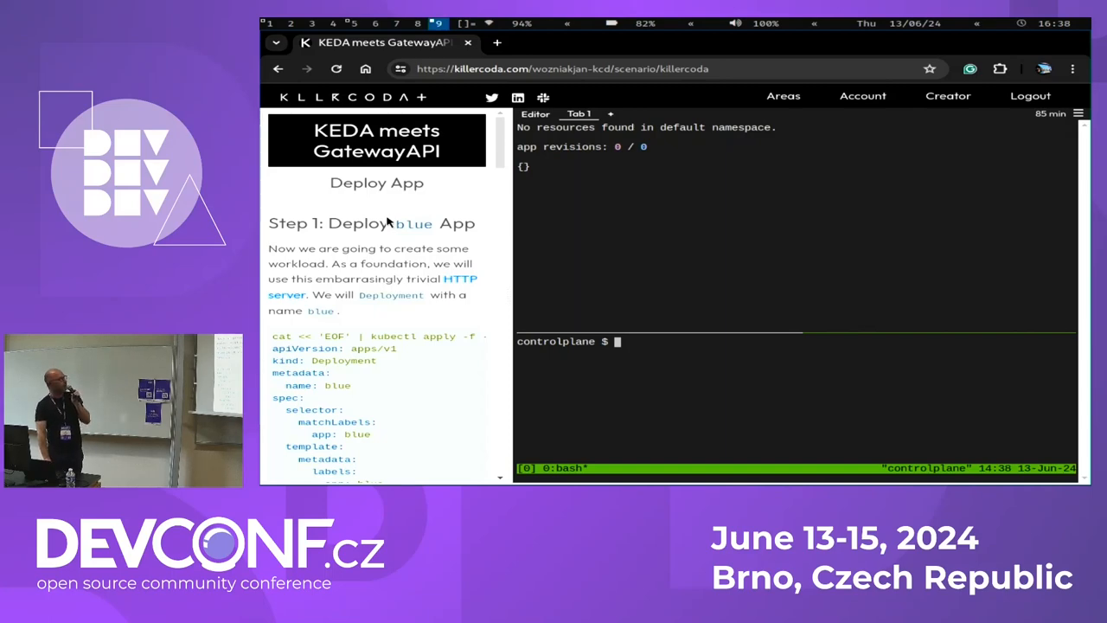
Apply the Step 1 and Step 2 snippets so blue and prpl Deployments and Services are created
scroll(down, 3)
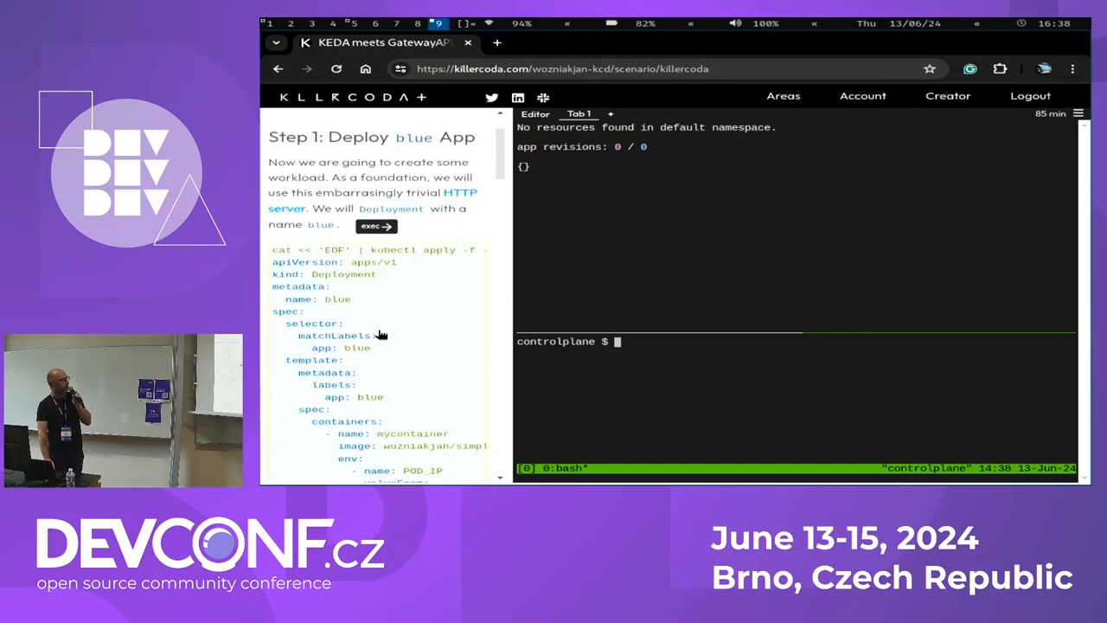
scroll(down, 3)
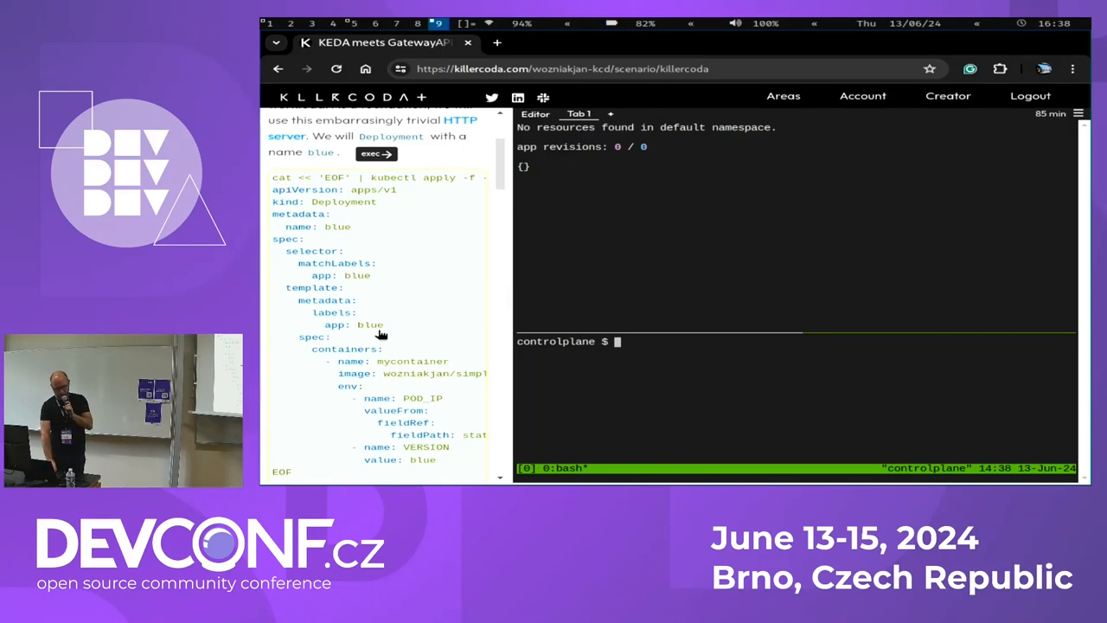
click(377, 154)
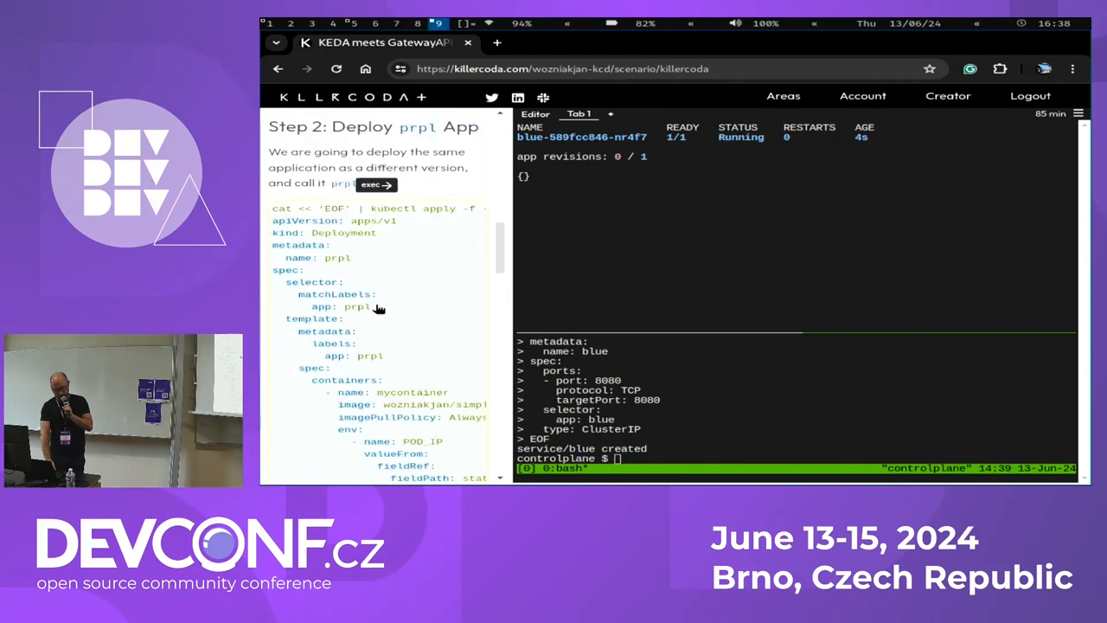
scroll(down, 3)
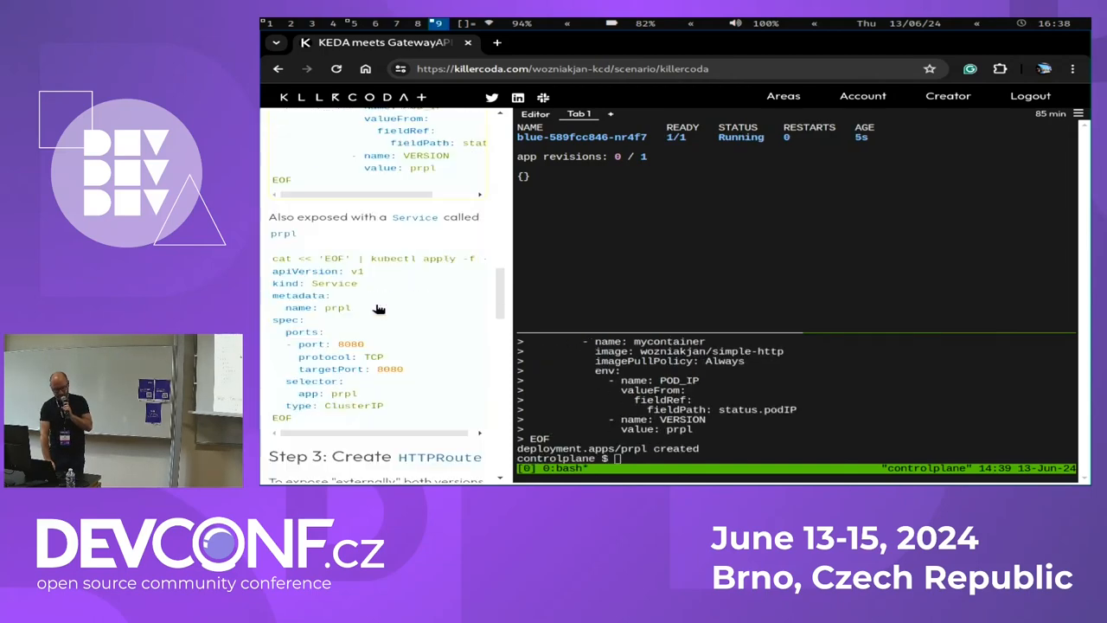
key(Enter)
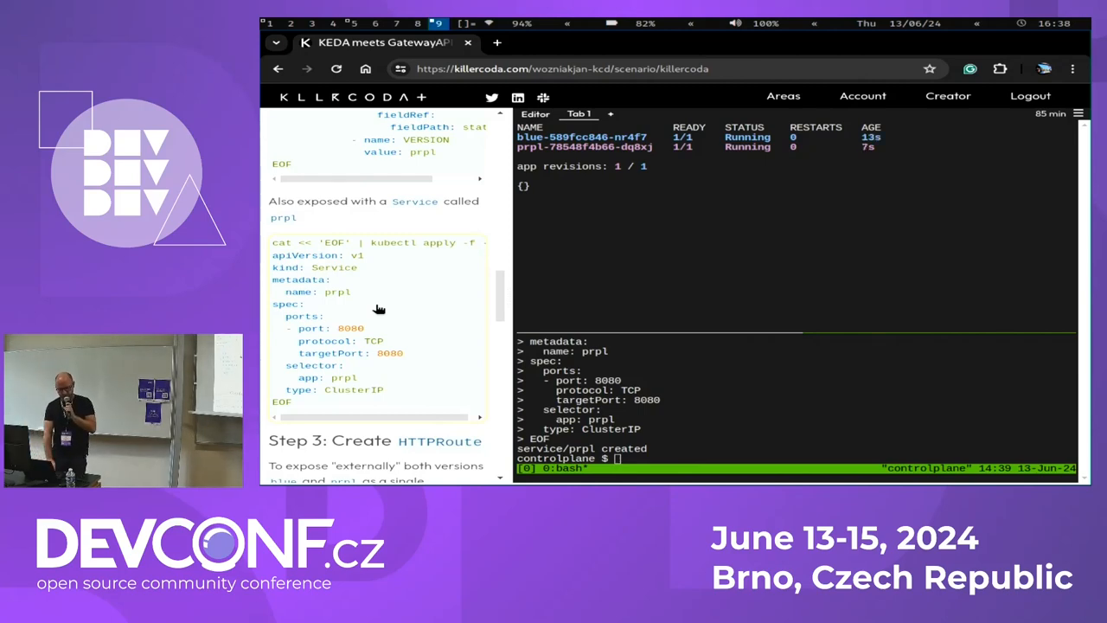
scroll(down, 3)
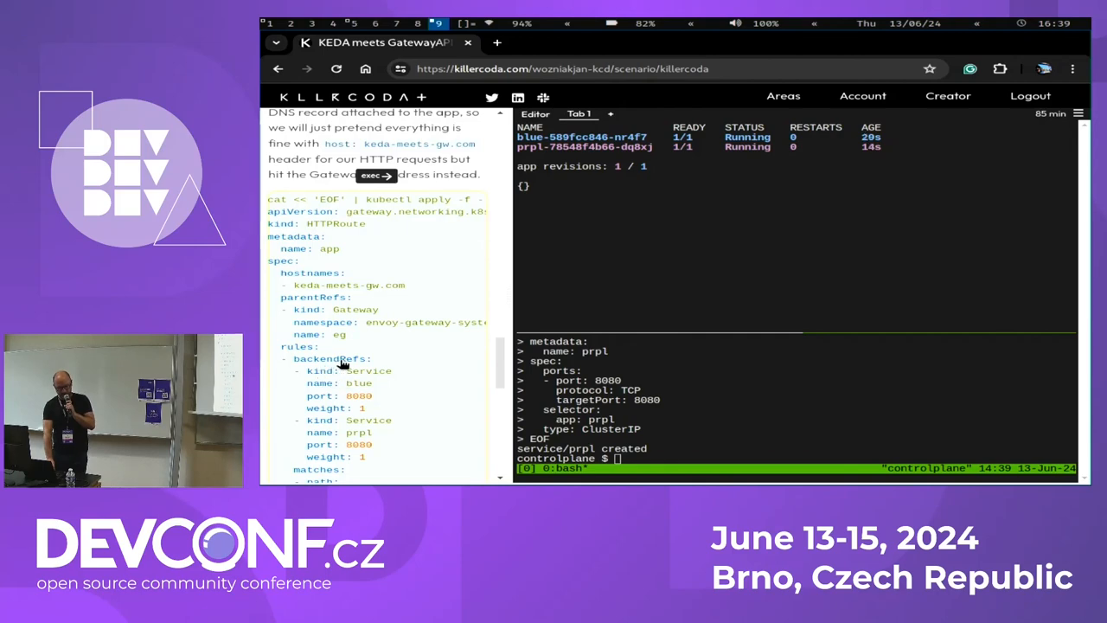
mouse_move(379, 396)
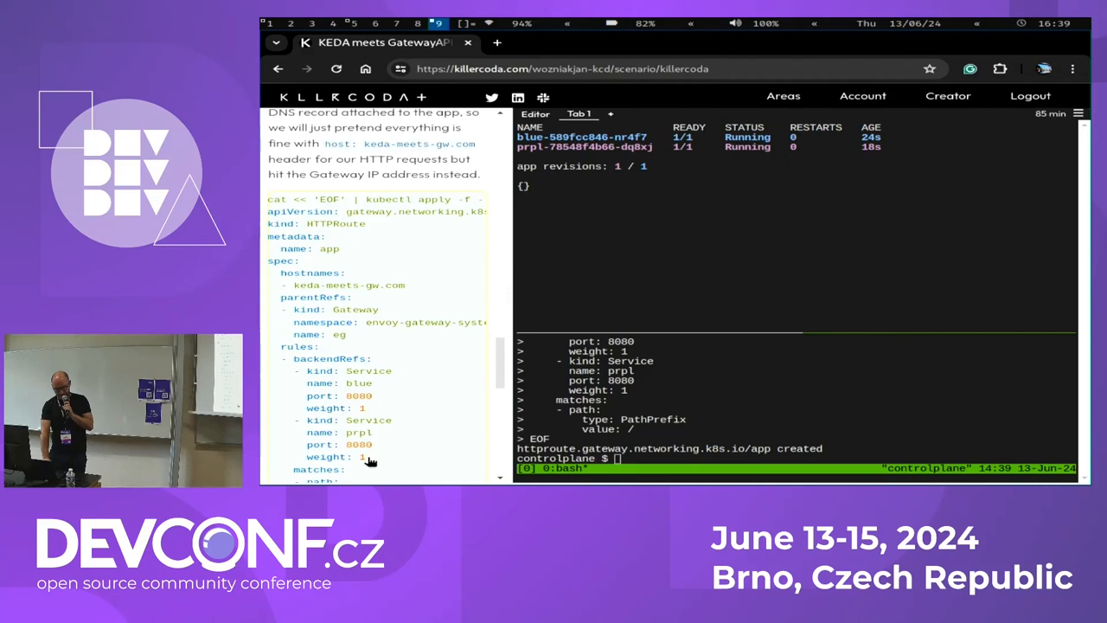
Apply the HTTPRoute and curl the gateway with host keda-meets-gw.com, getting blue and prpl responses
scroll(down, 3)
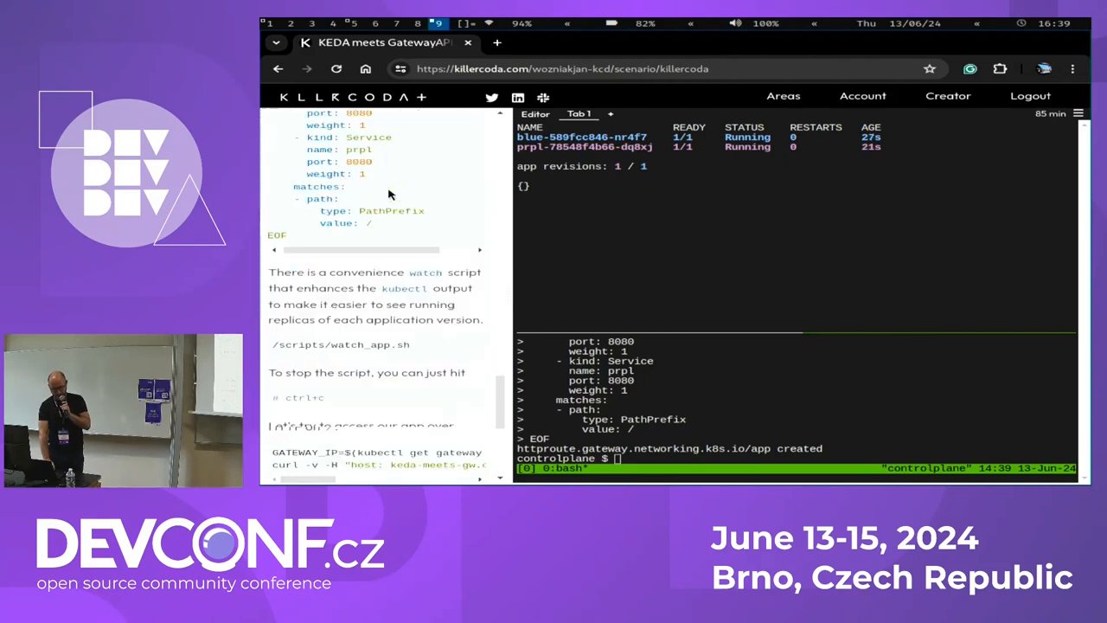
scroll(down, 3)
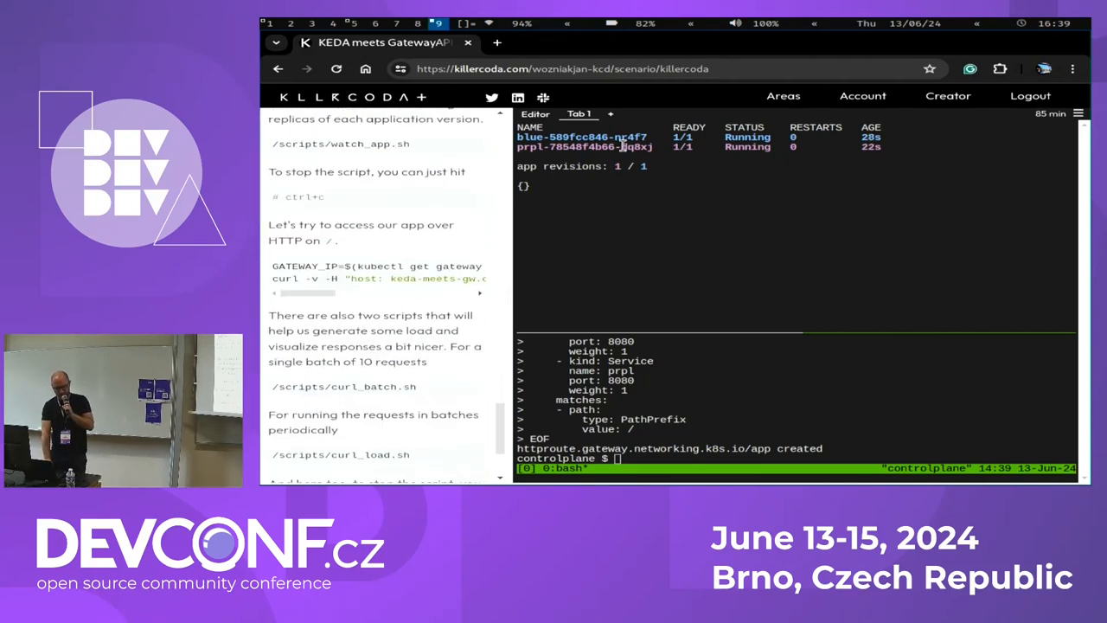
scroll(down, 3)
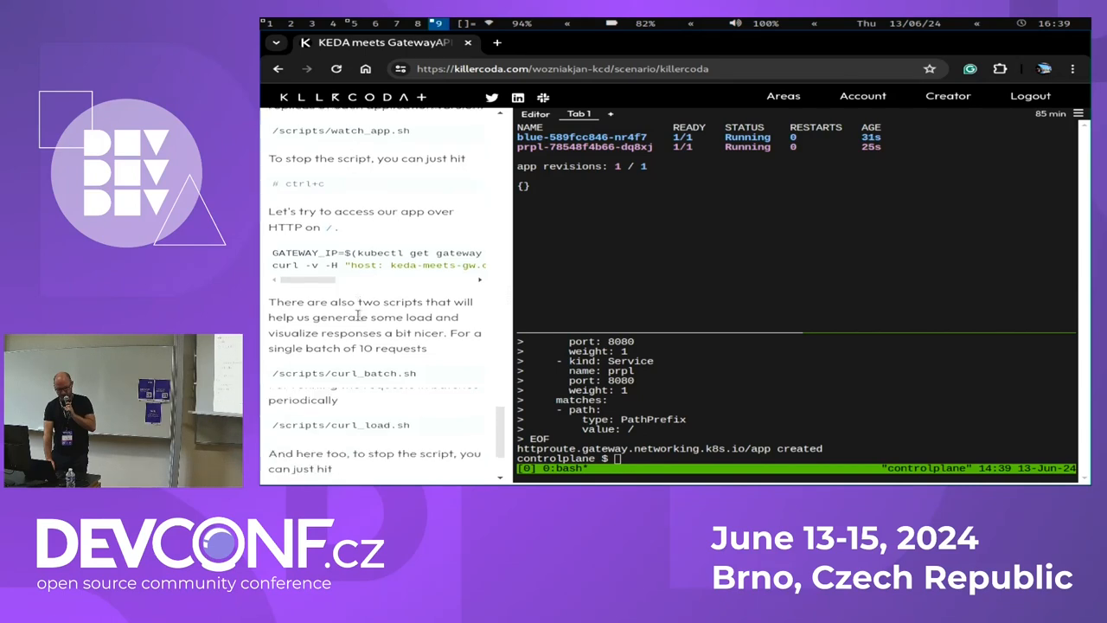
scroll(down, 3)
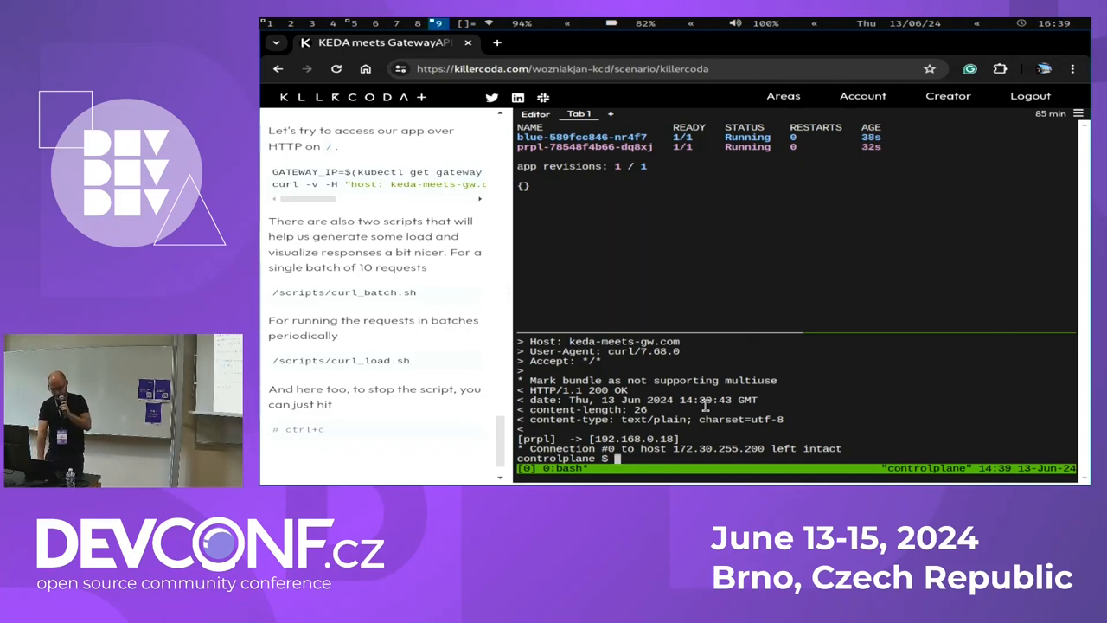
text(curl -v -H "host: keda-meets-gw.com" http://$GATEWAY_IP)
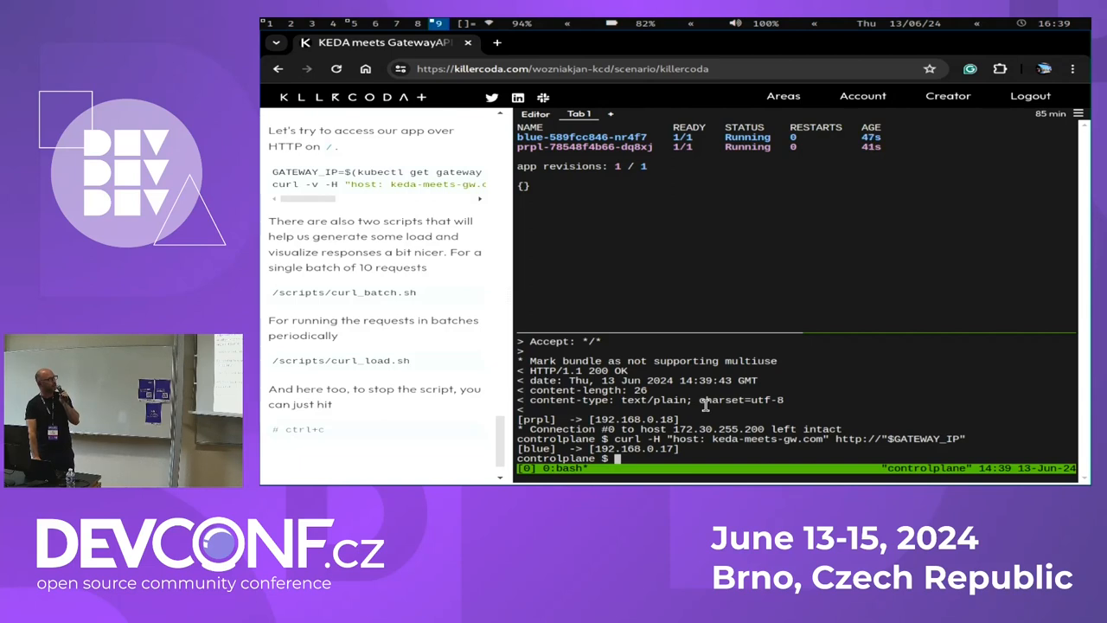
text(curl -H "host: keda-meets-gw.com" http://"$GATEWAY_IP")
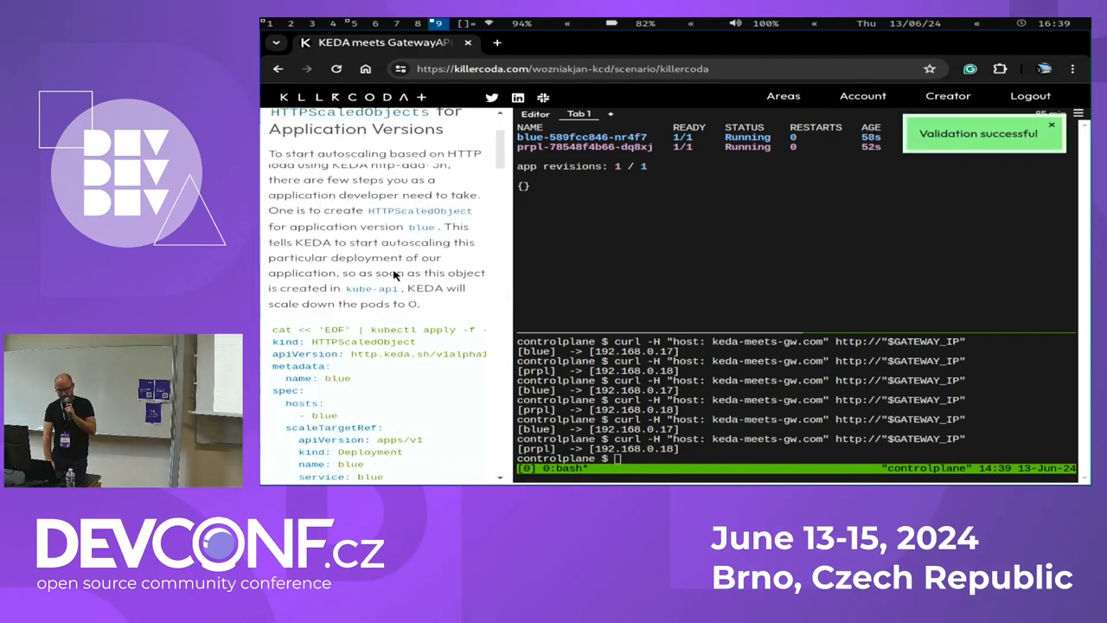
Apply HTTPScaledObjects for blue and prpl so idle pods scale to zero
scroll(down, 3)
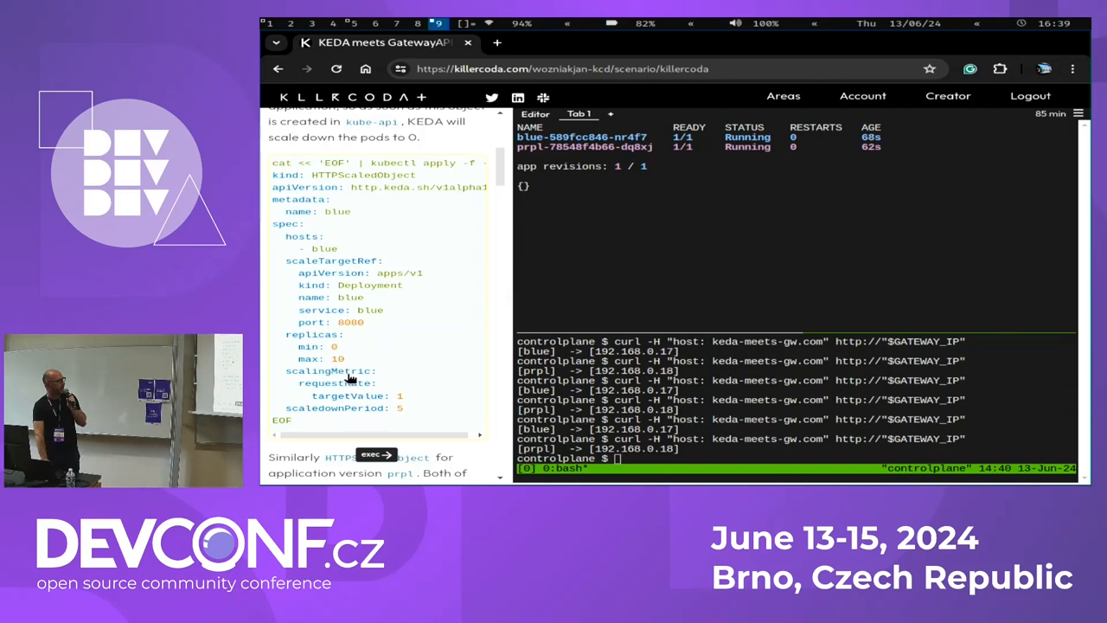
mouse_move(411, 349)
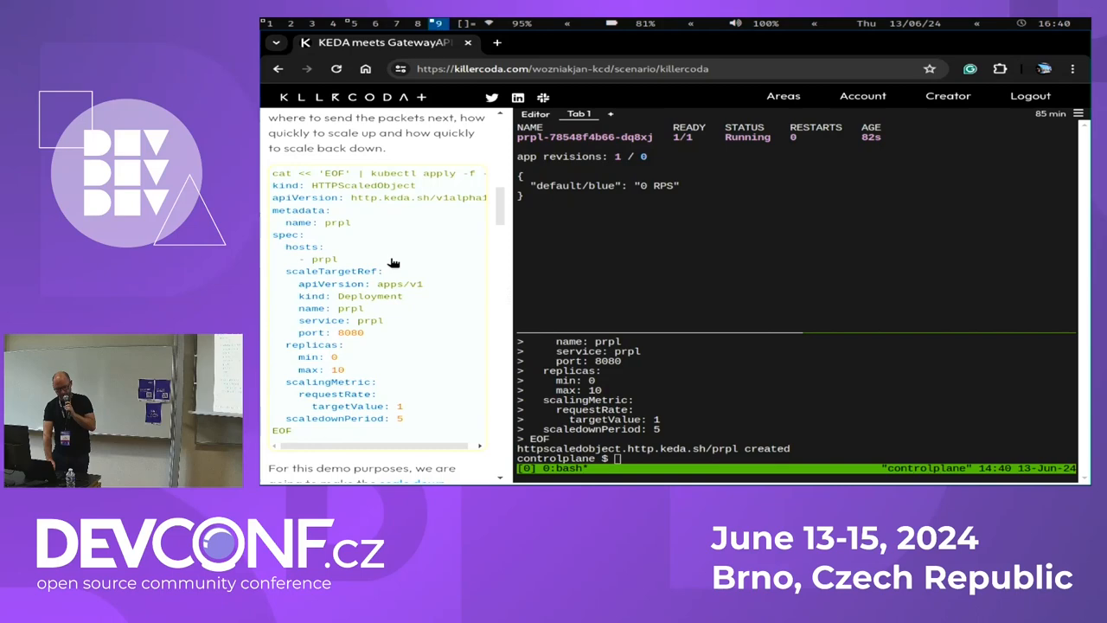
scroll(down, 3)
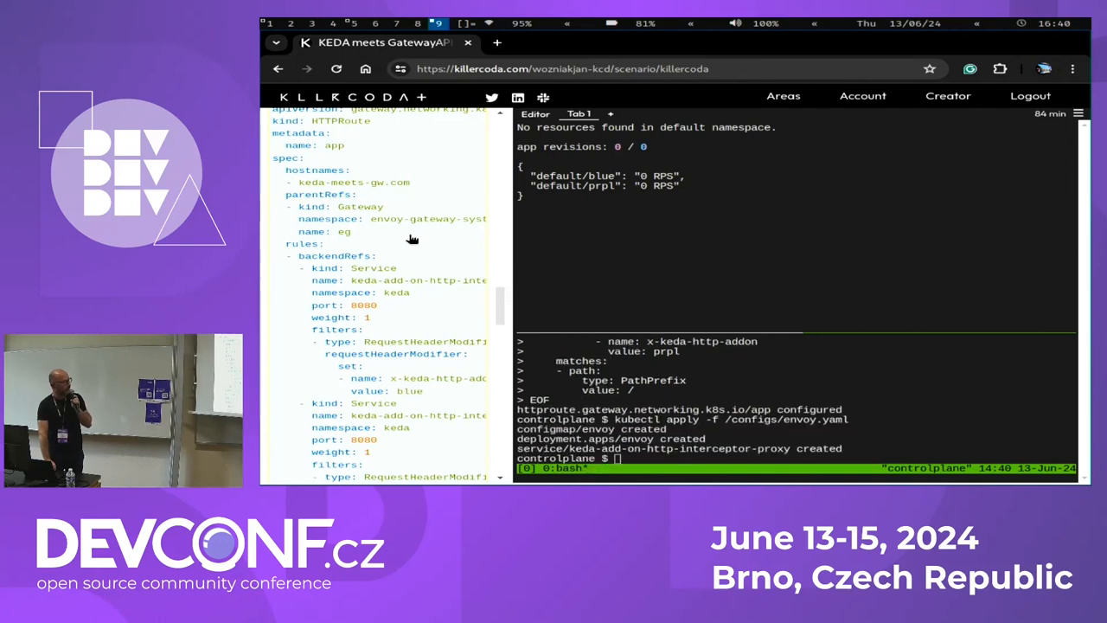
Apply the interceptor HTTPRoute and /configs/envoy.yaml so load traffic scales blue and prpl back up
scroll(down, 3)
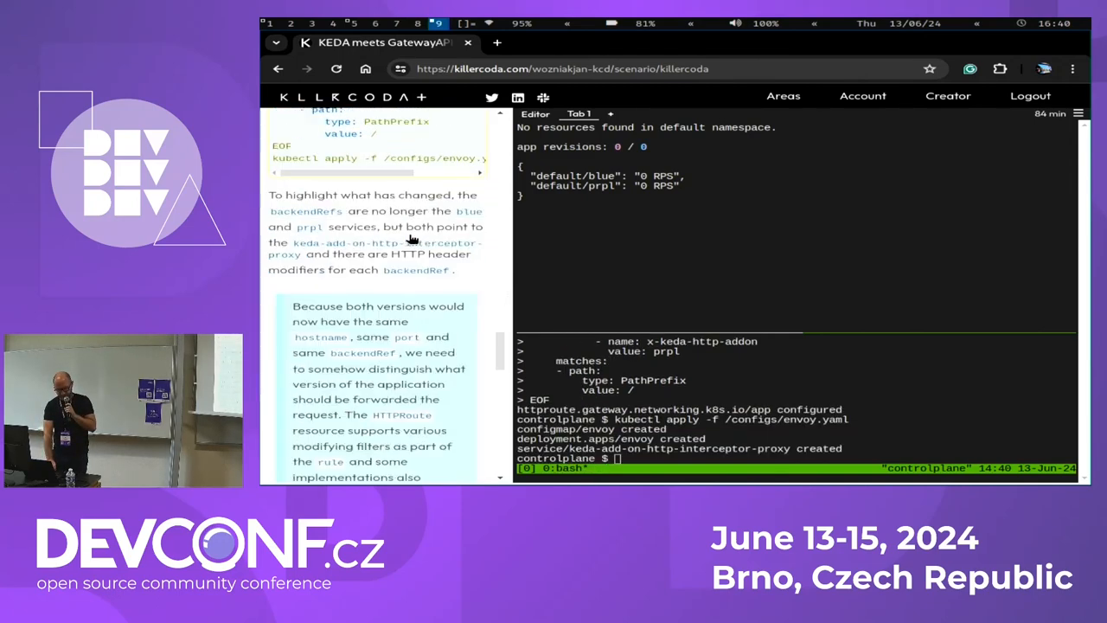
scroll(down, 3)
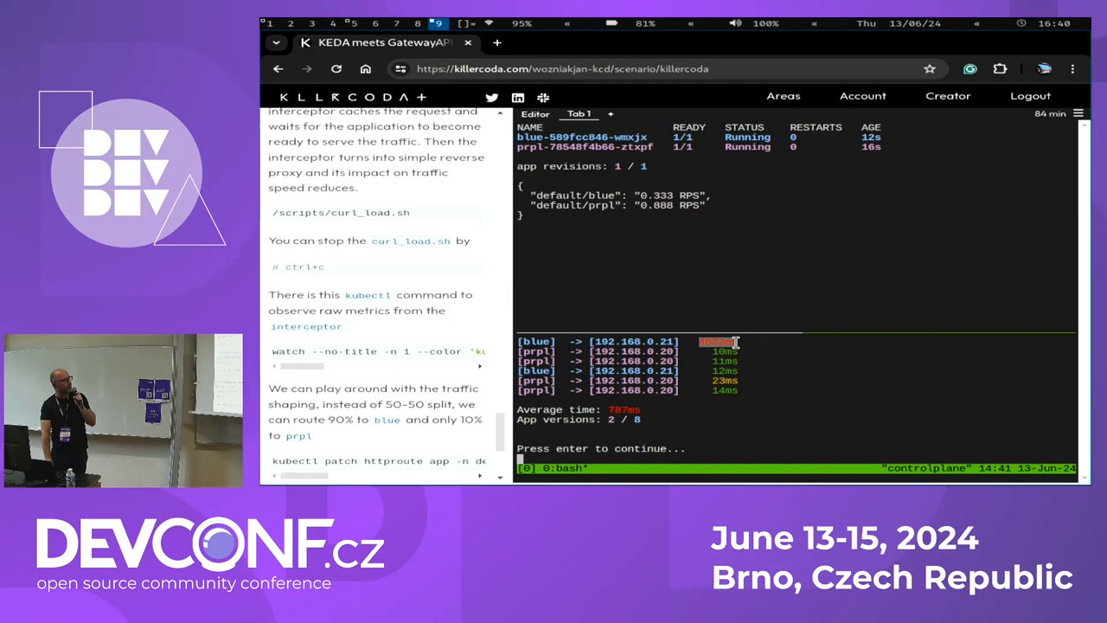
mouse_move(729, 349)
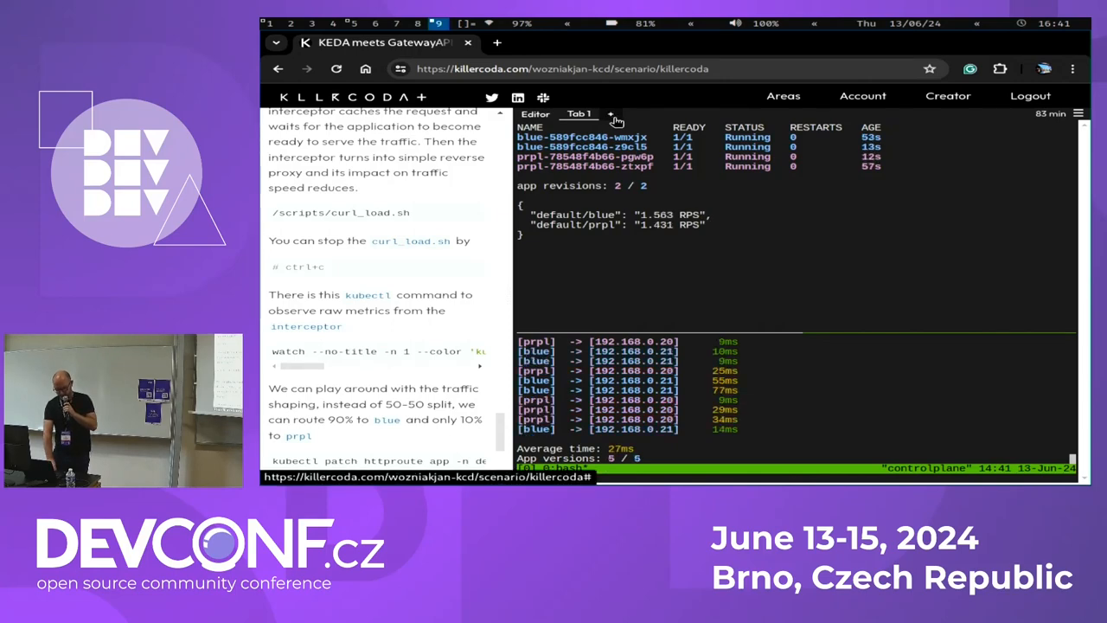
In a new Tab 2 terminal run 'k edit httproute' and set the prpl backendRef weight to 9
click(610, 114)
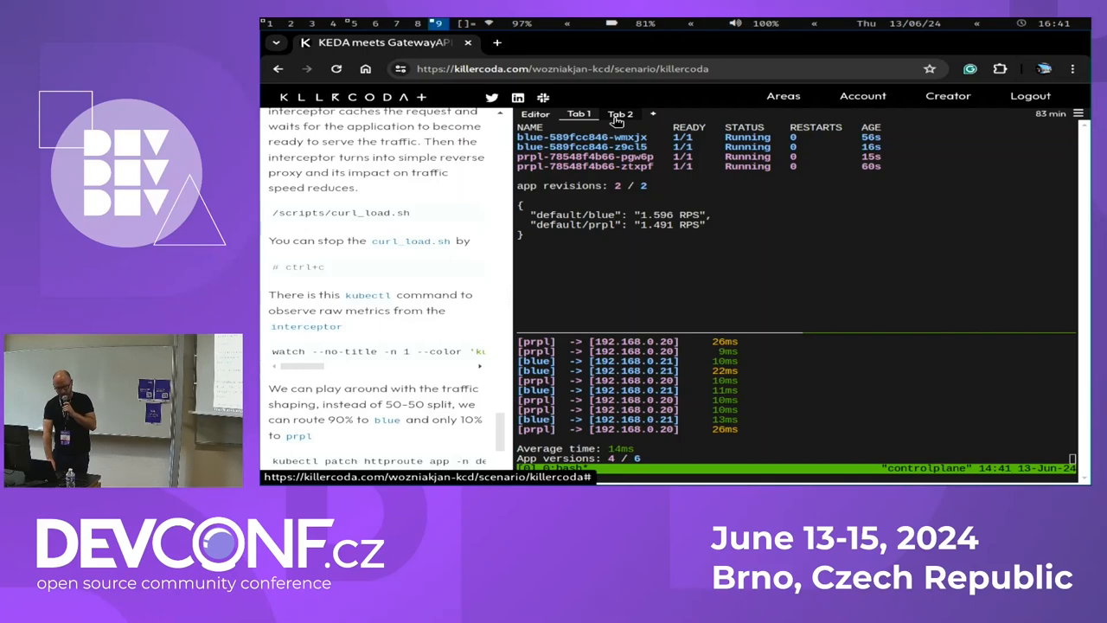
click(621, 114)
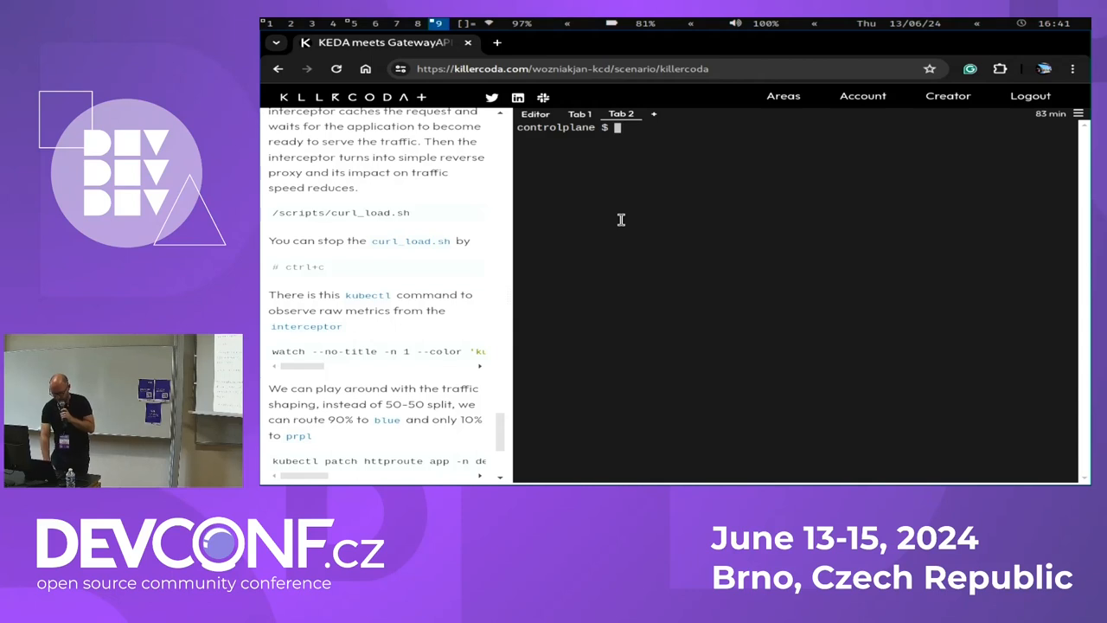
text(k ed)
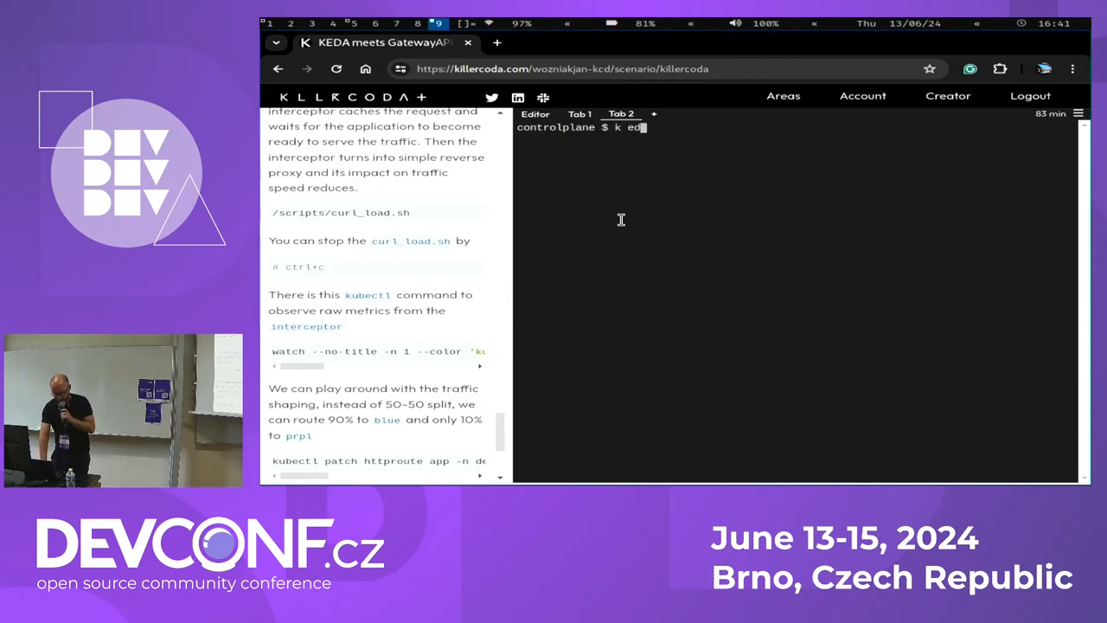
text(it)
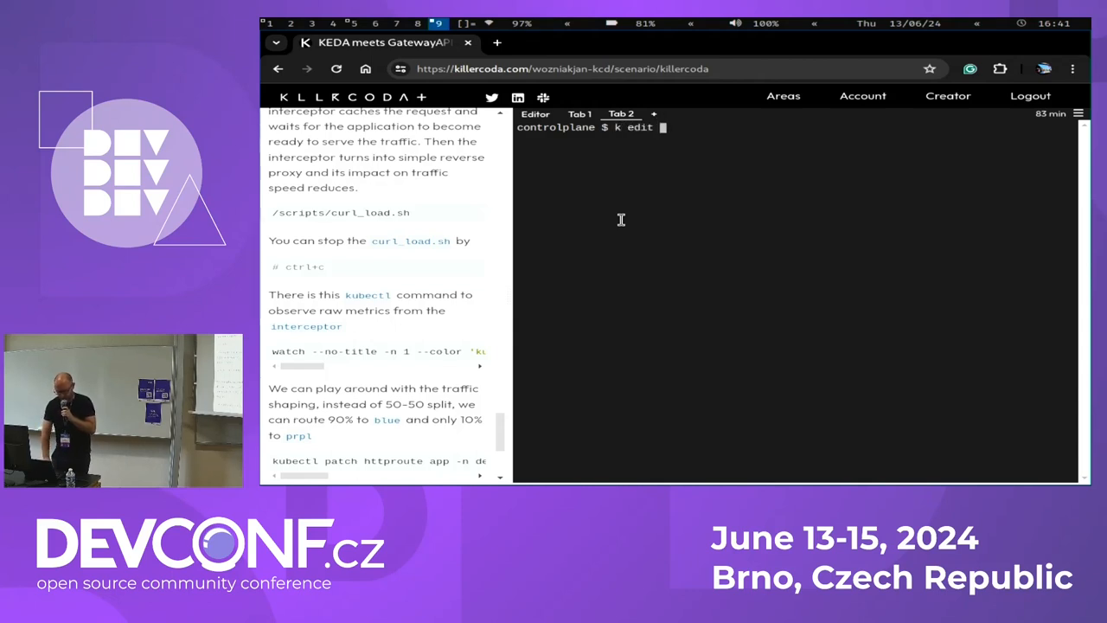
text(h)
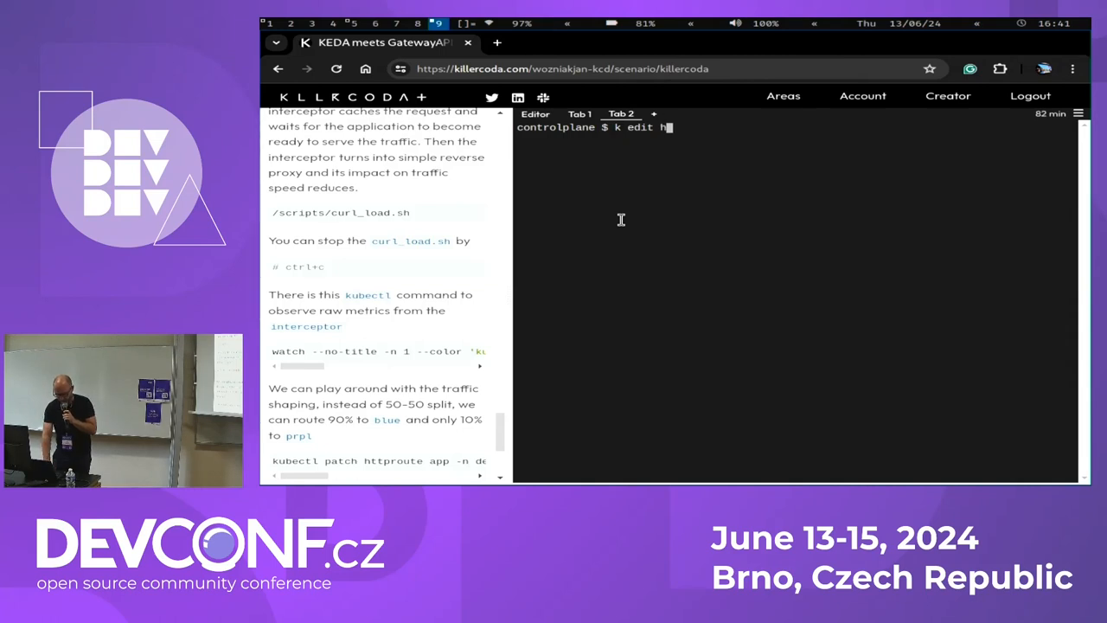
text(ttp)
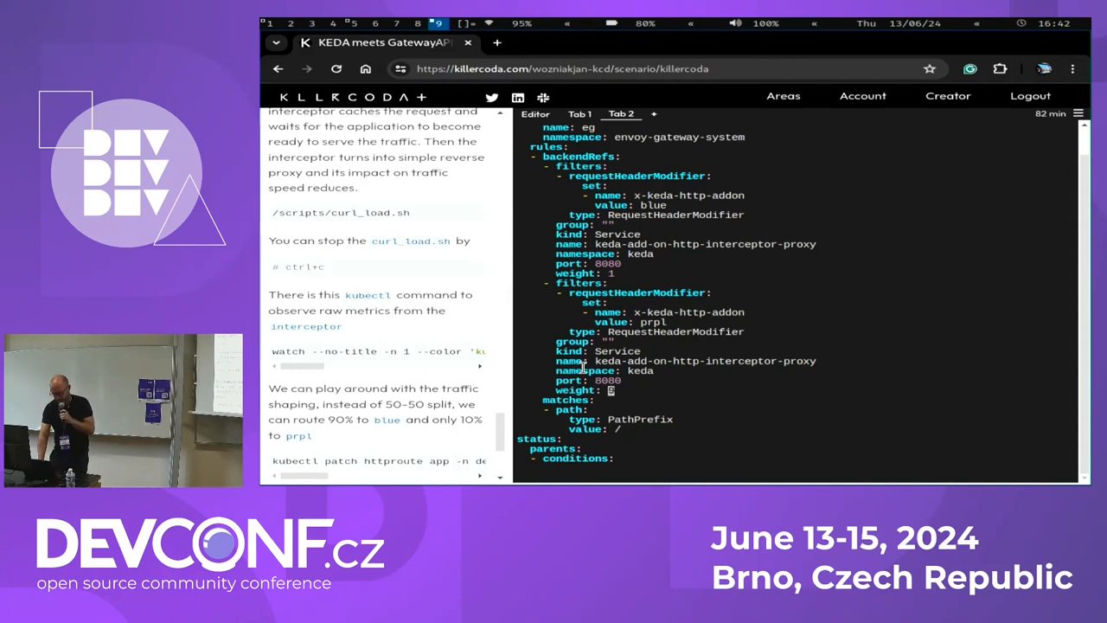
text(9)
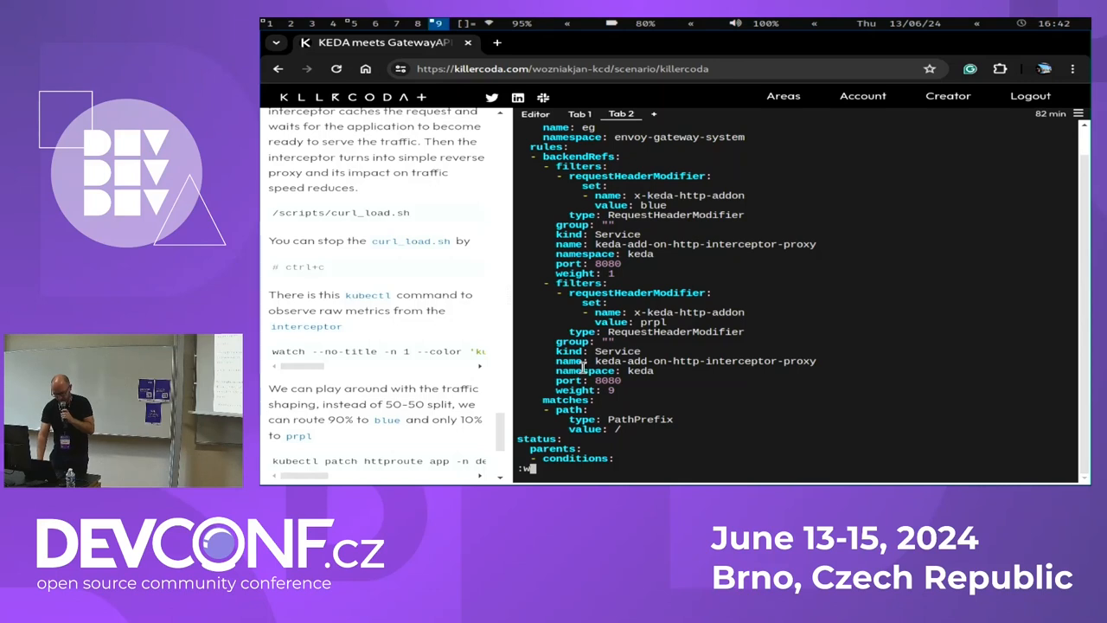